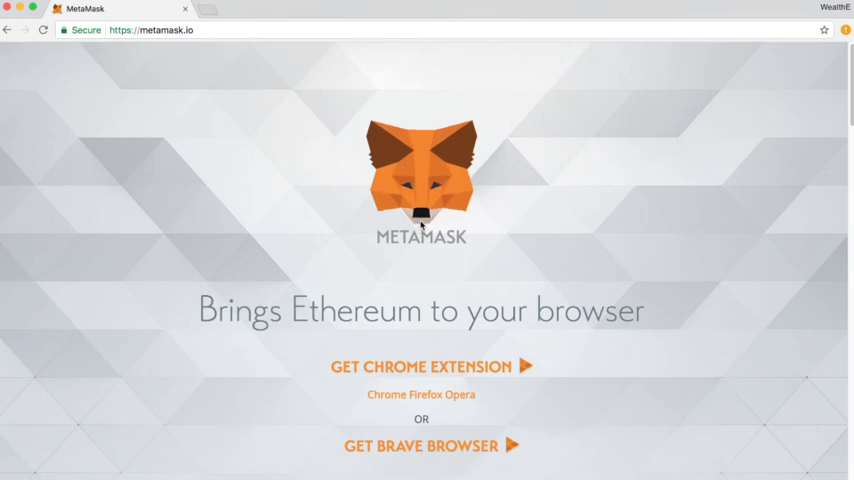
{"action": "mouse_move", "coordinate": [408, 262]}
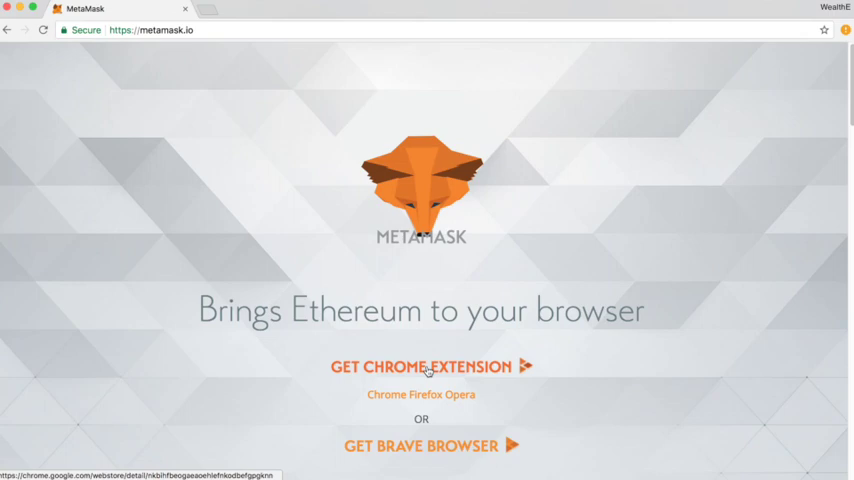
Go from metamask.io to MetaMask's Chrome Web Store page via 'GET CHROME EXTENSION'
{"action": "left_click", "coordinate": [420, 366]}
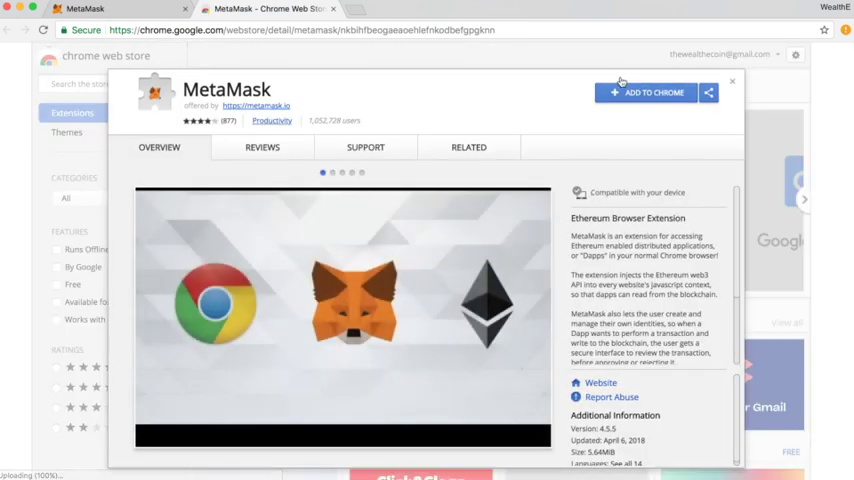
Add the MetaMask extension to Chrome and confirm the installation dialog
{"action": "left_click", "coordinate": [644, 92]}
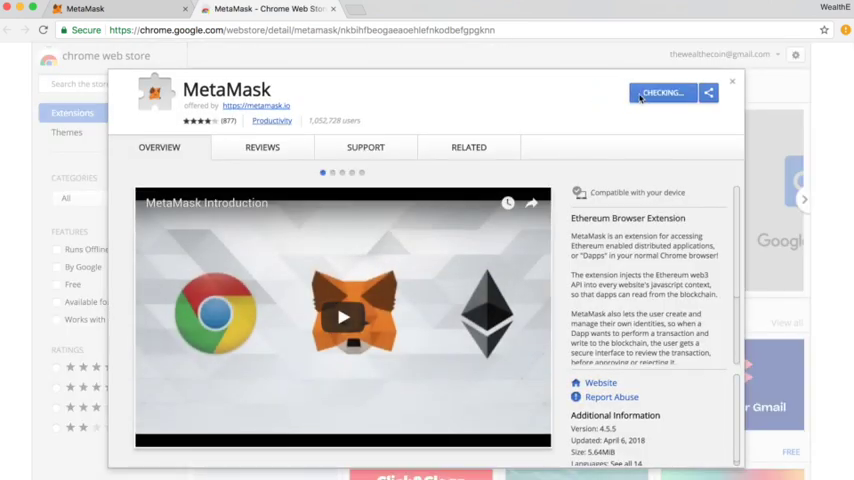
{"action": "left_click", "coordinate": [660, 92]}
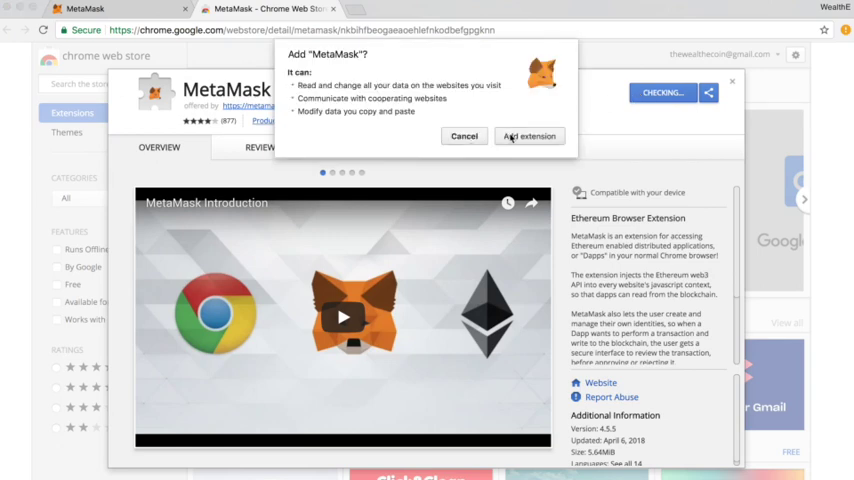
{"action": "left_click", "coordinate": [528, 136]}
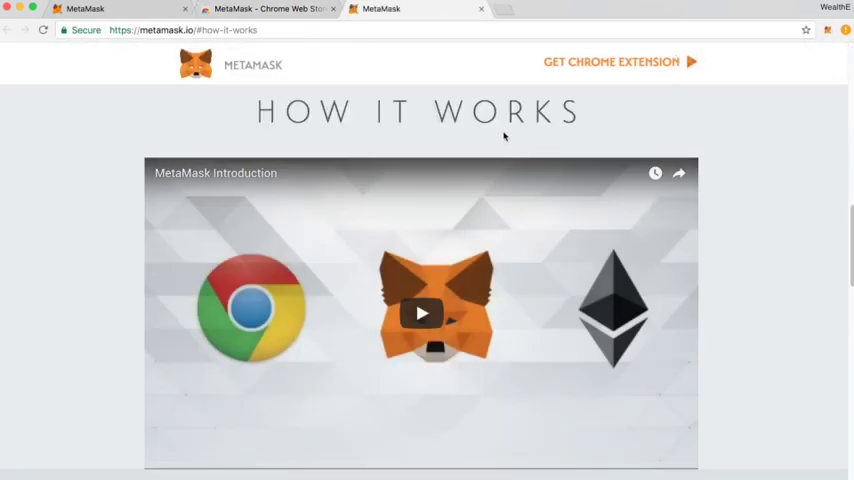
{"action": "mouse_move", "coordinate": [446, 84]}
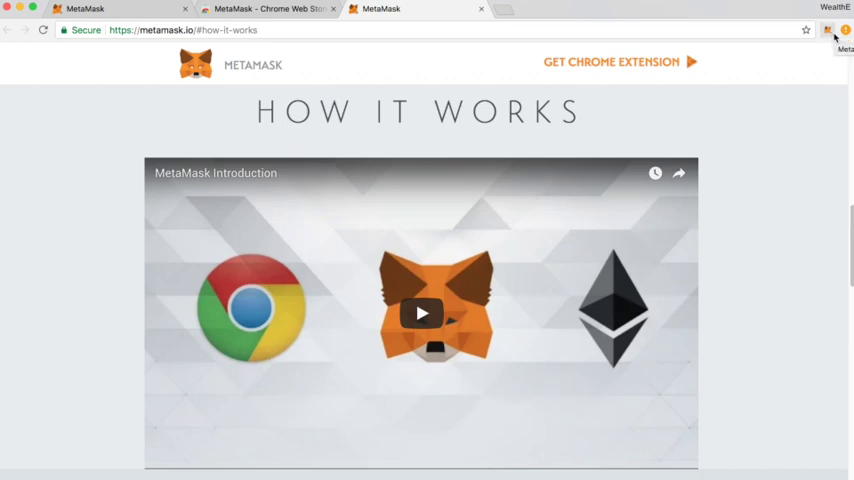
Launch MetaMask from the toolbar fox and accept its privacy notice and terms of use
{"action": "left_click", "coordinate": [828, 30]}
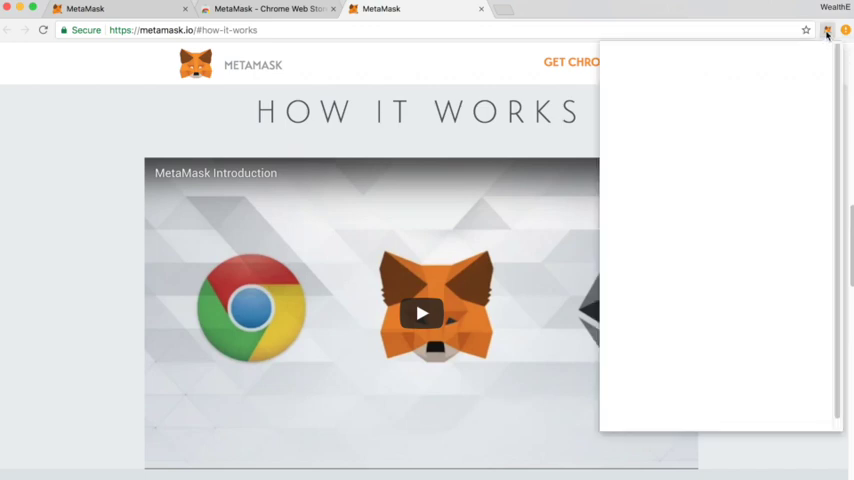
{"action": "left_click", "coordinate": [828, 32]}
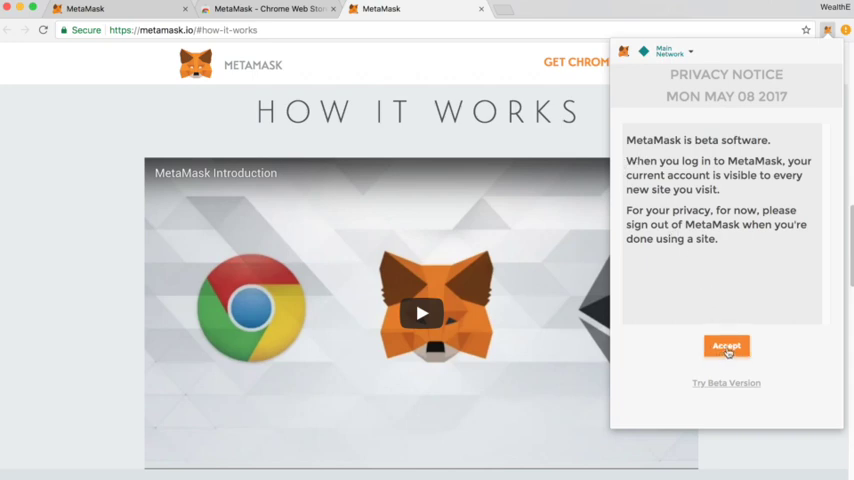
{"action": "left_click", "coordinate": [726, 344]}
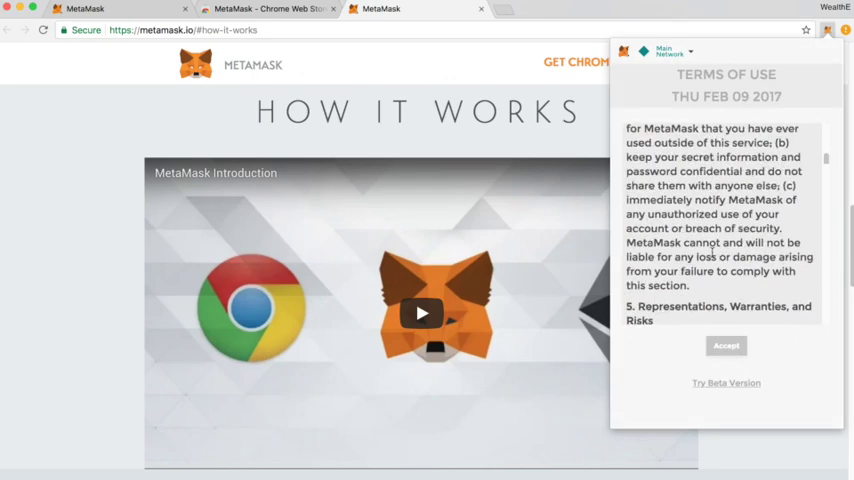
{"action": "scroll", "scroll_direction": "down", "scroll_amount": 3}
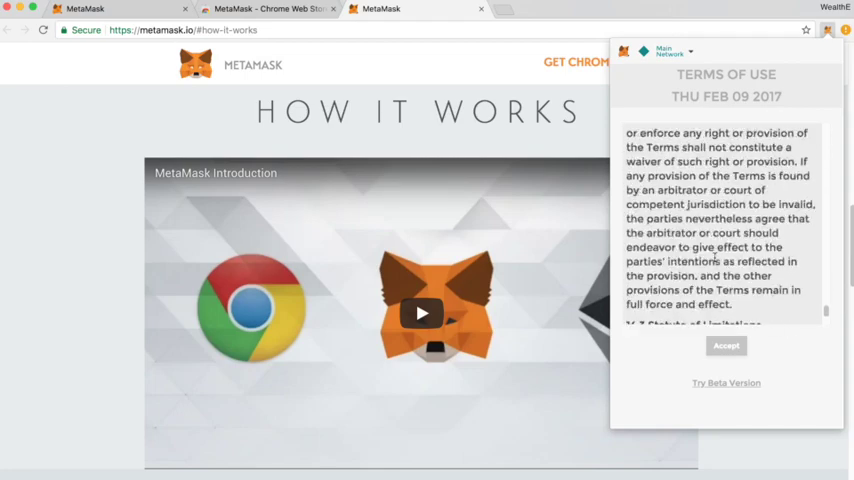
{"action": "scroll", "scroll_direction": "down", "scroll_amount": 3}
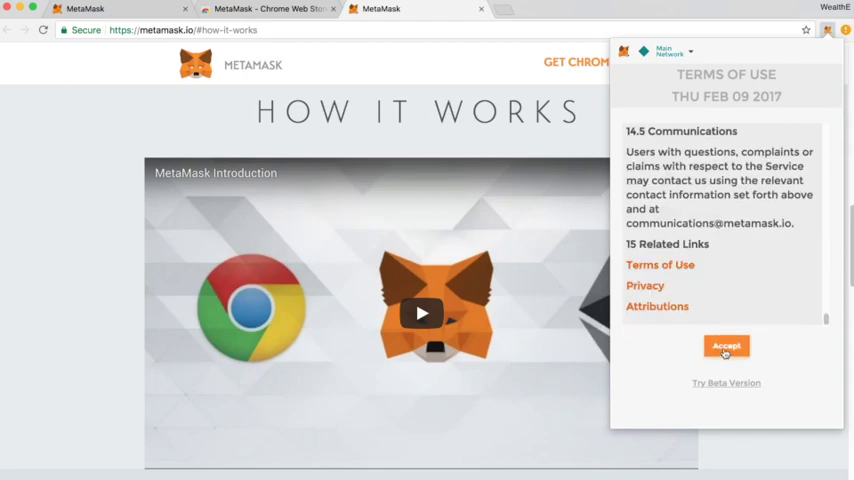
{"action": "left_click", "coordinate": [726, 344]}
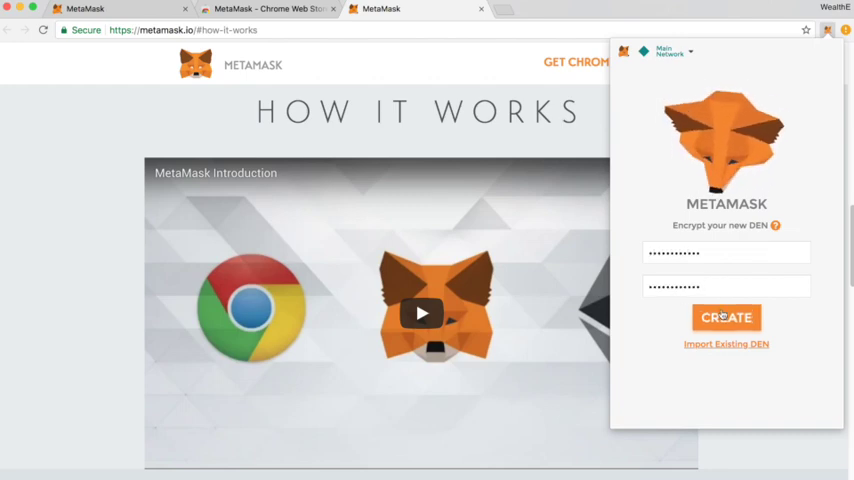
Create the vault with the confirmed password, revealing the 12-word recovery phrase
{"action": "left_click", "coordinate": [726, 316]}
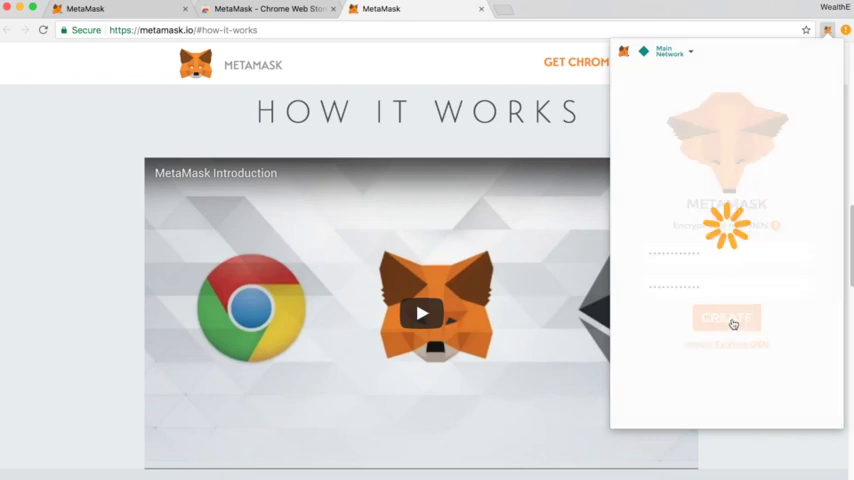
{"action": "left_click", "coordinate": [728, 316]}
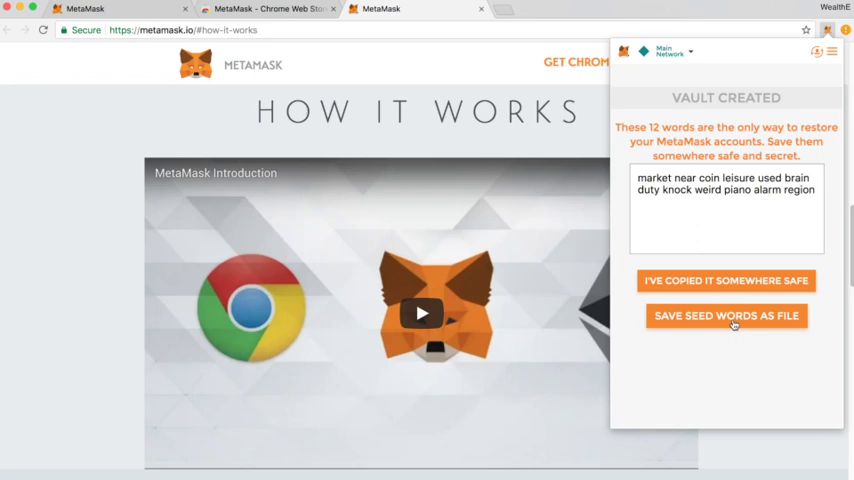
{"action": "mouse_move", "coordinate": [796, 216]}
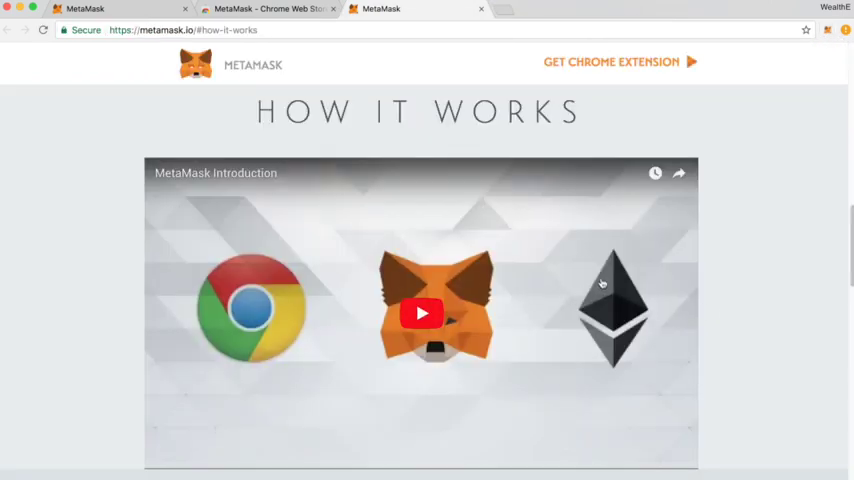
{"action": "mouse_move", "coordinate": [624, 228]}
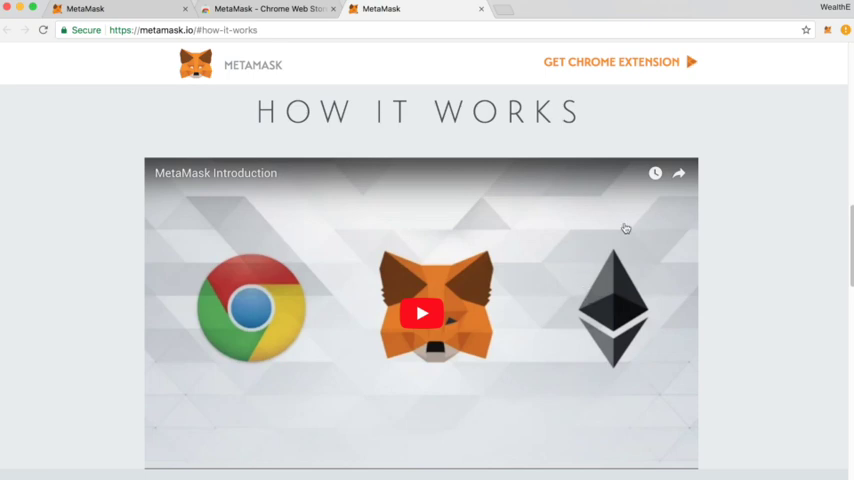
{"action": "mouse_move", "coordinate": [804, 52]}
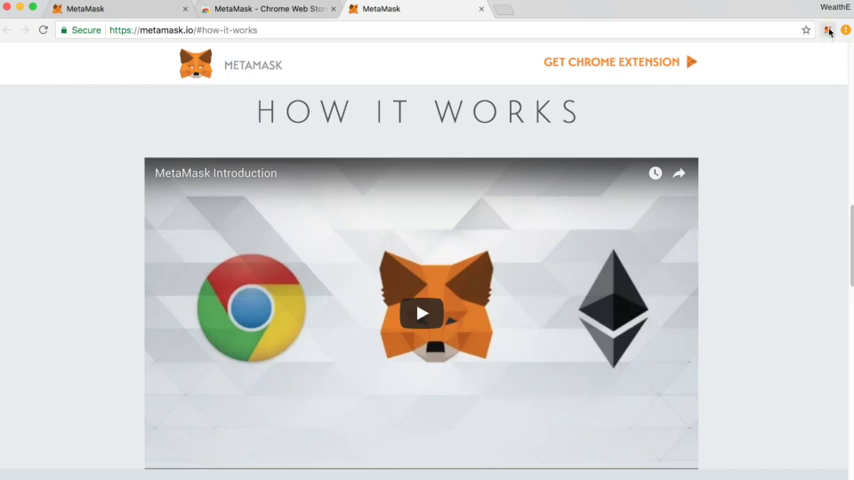
{"action": "mouse_move", "coordinate": [828, 30]}
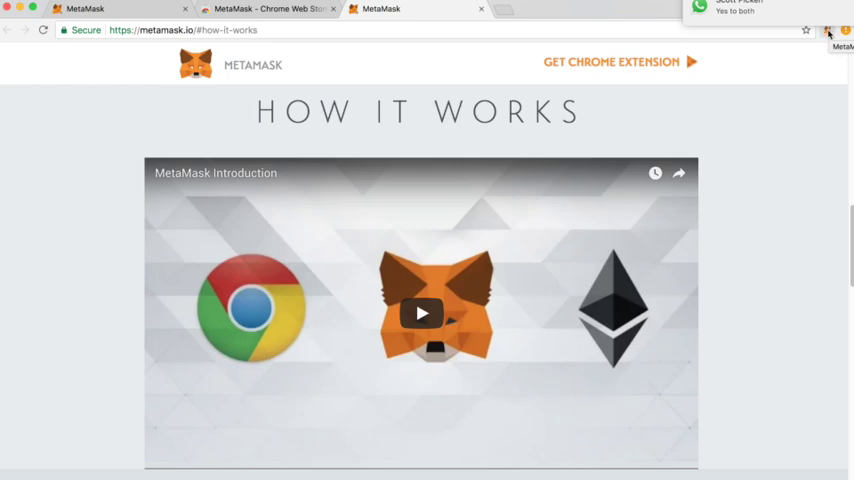
Confirm the seed words are copied somewhere safe and show Account 1's address and QR code
{"action": "left_click", "coordinate": [828, 32]}
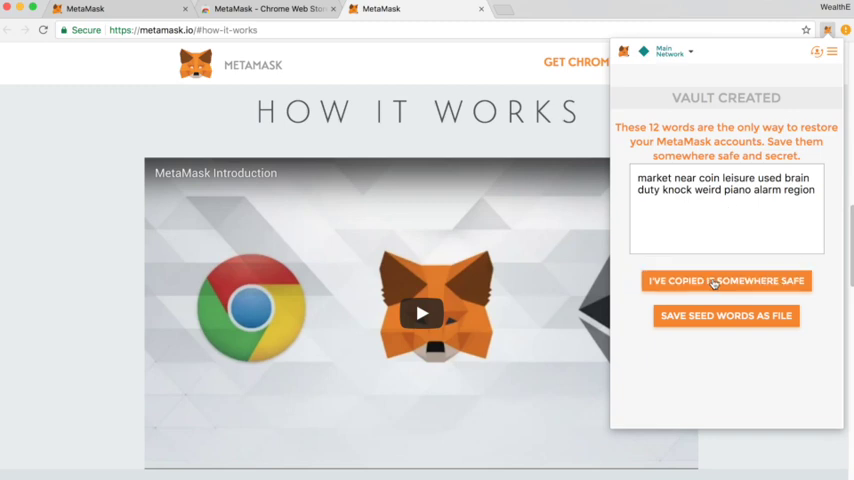
{"action": "left_click", "coordinate": [726, 280]}
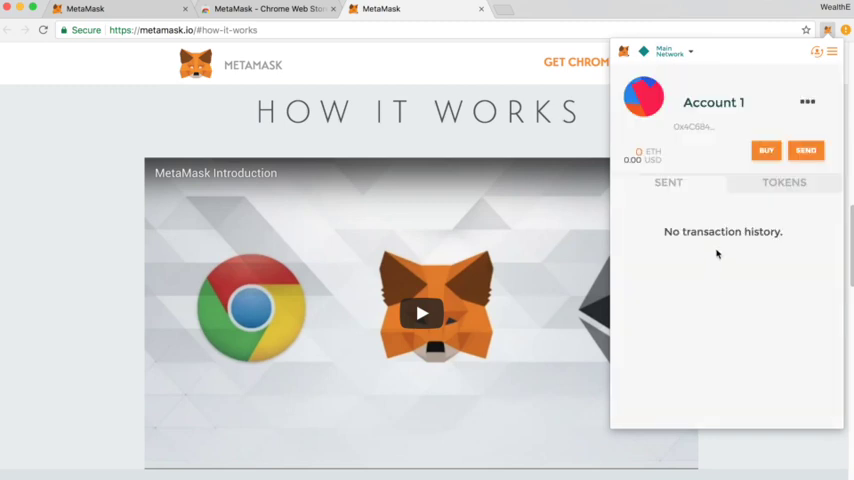
{"action": "mouse_move", "coordinate": [728, 168]}
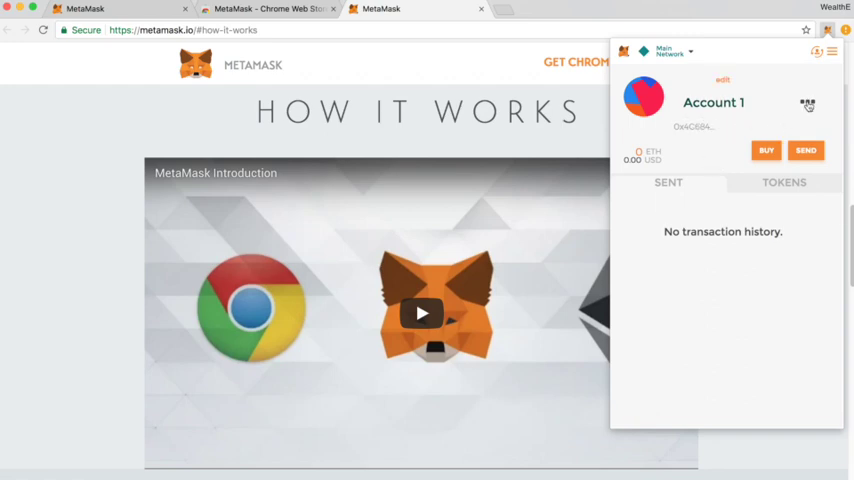
{"action": "left_click", "coordinate": [808, 104]}
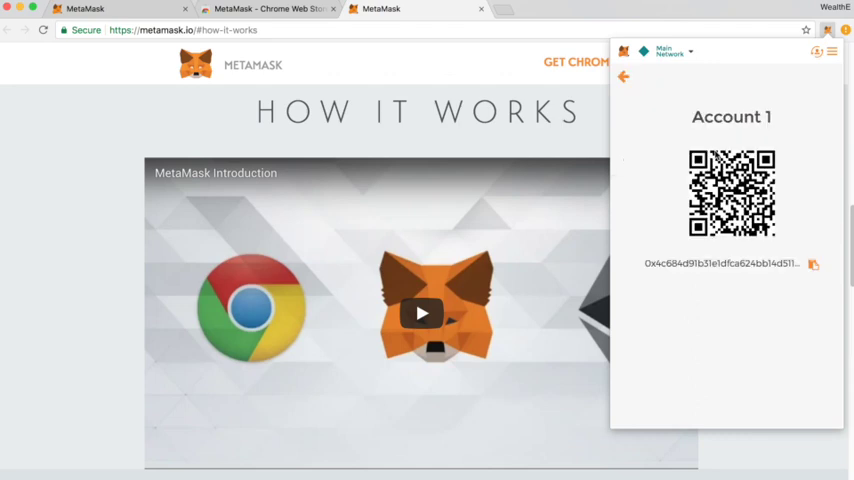
{"action": "mouse_move", "coordinate": [632, 252]}
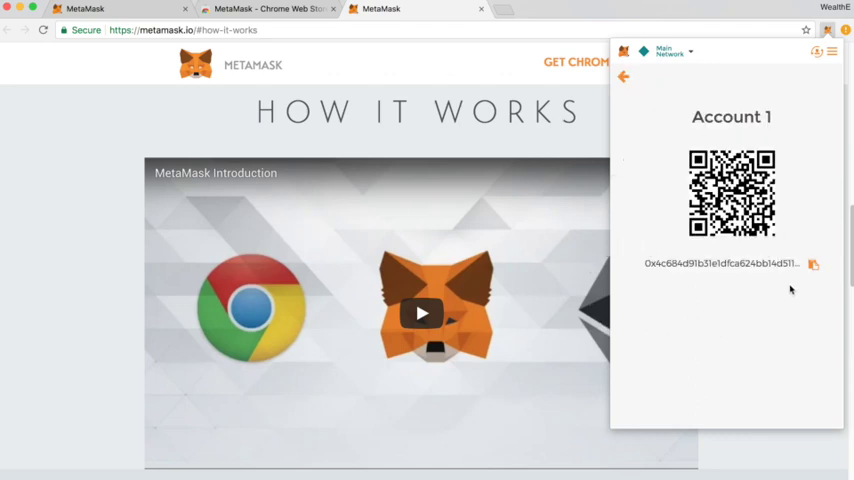
{"action": "mouse_move", "coordinate": [600, 310]}
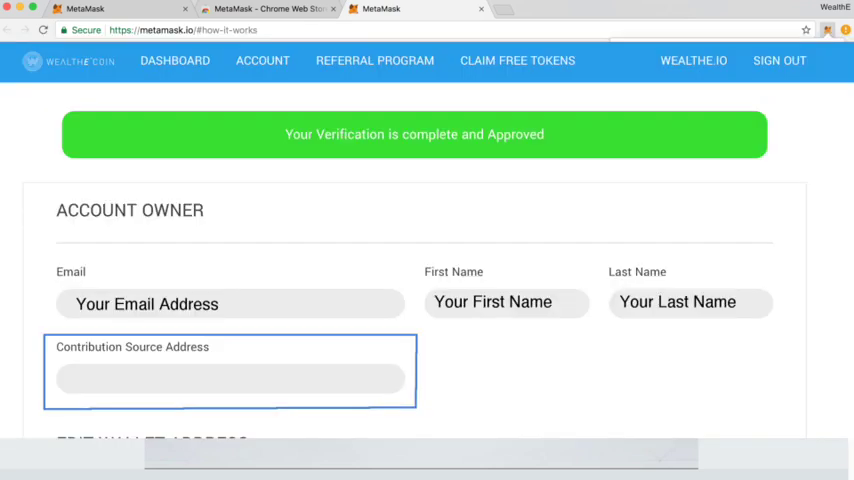
Return from the address view to Account 1's overview
{"action": "left_click", "coordinate": [830, 28]}
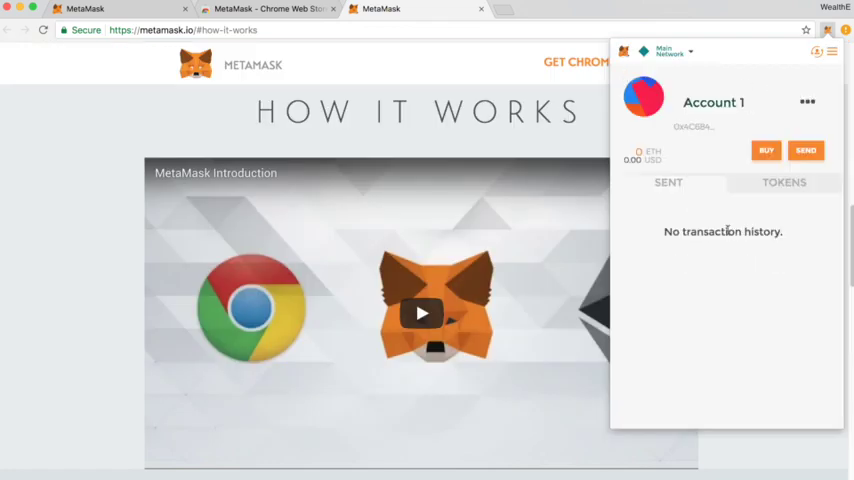